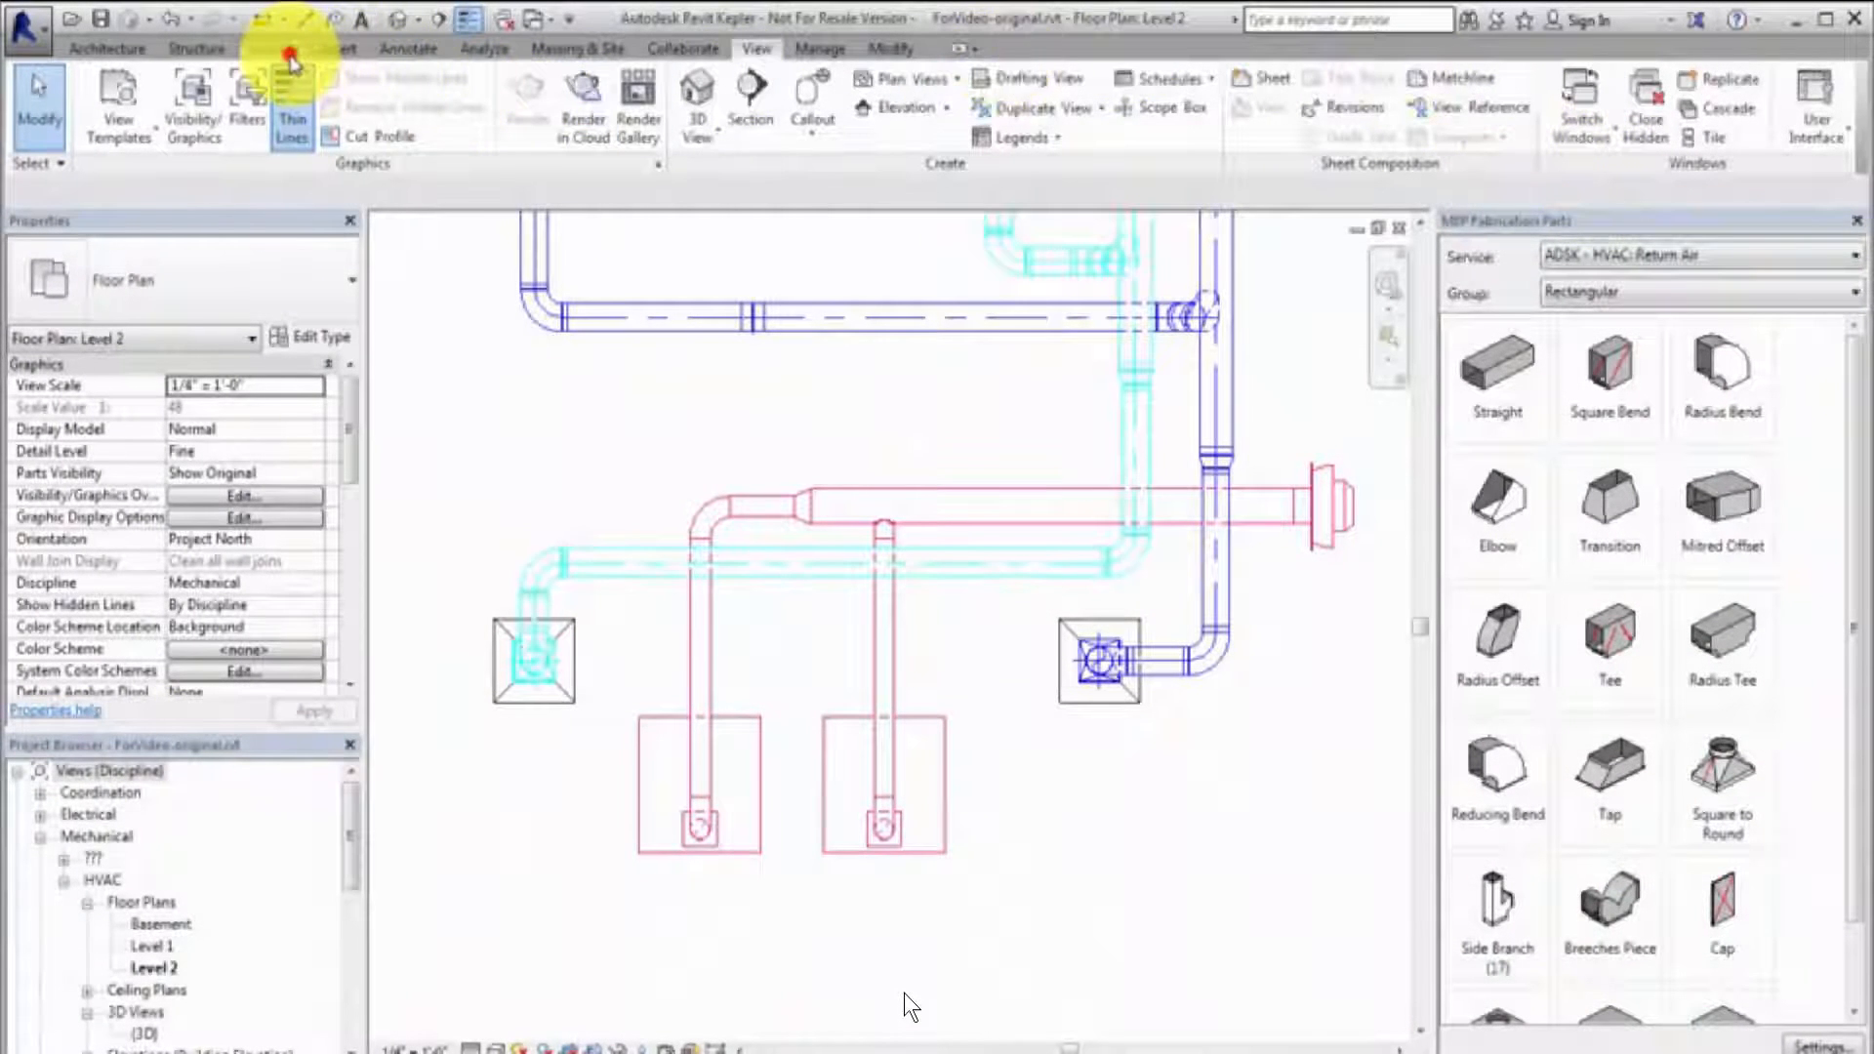
- Add the ADSK - HVAC: Exhaust Air service to the project's loaded fabrication services
left_click(271, 49)
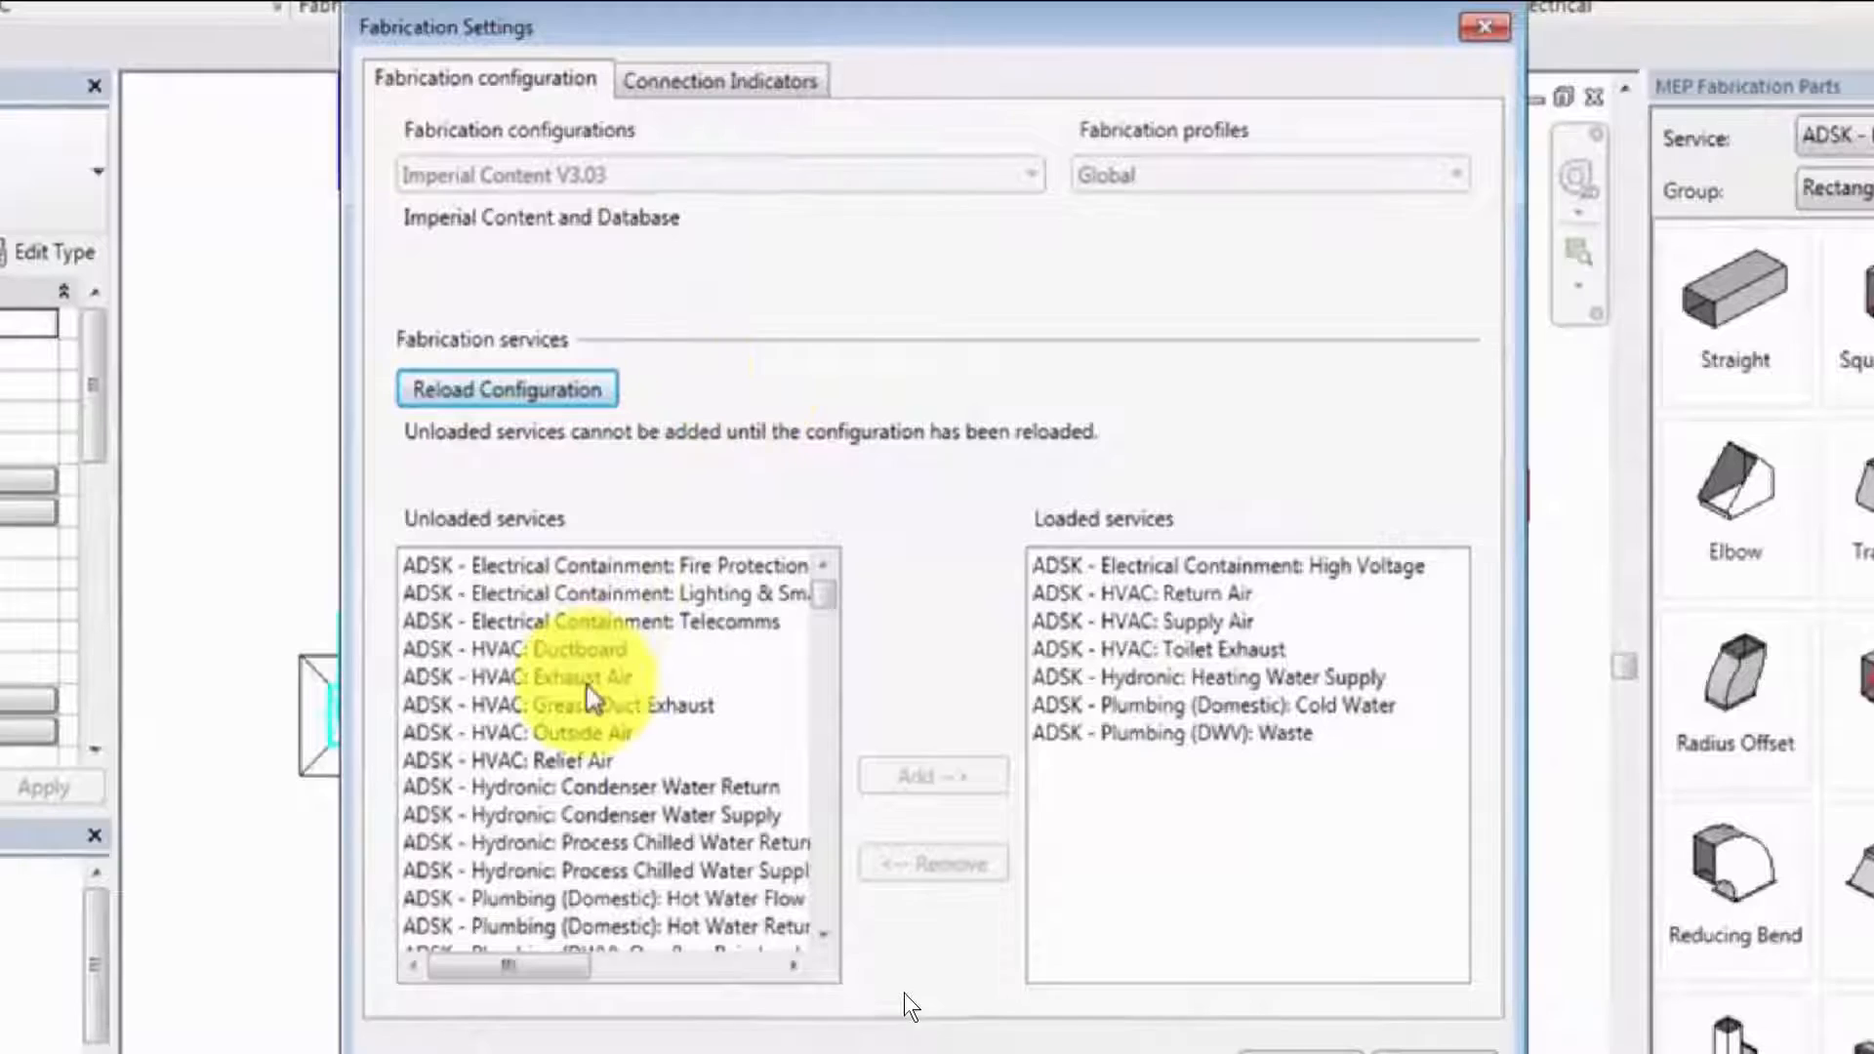
left_click(574, 676)
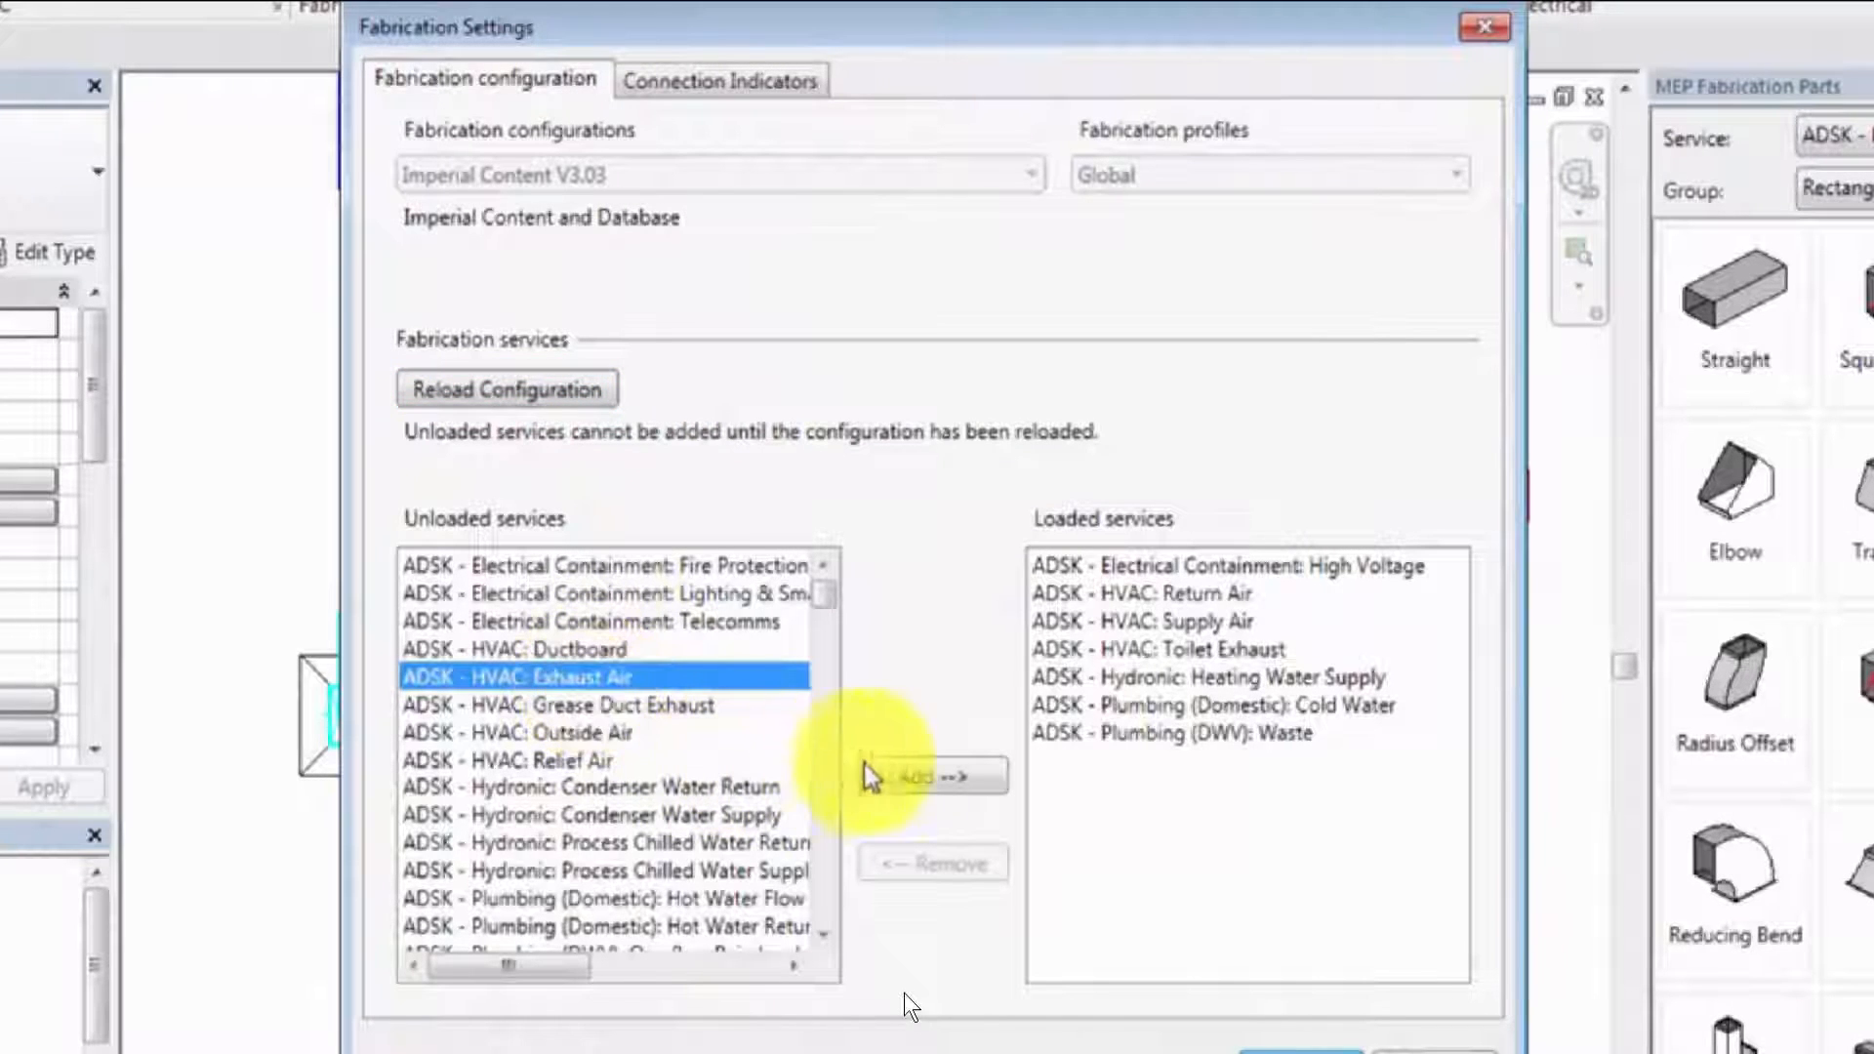
left_click(932, 776)
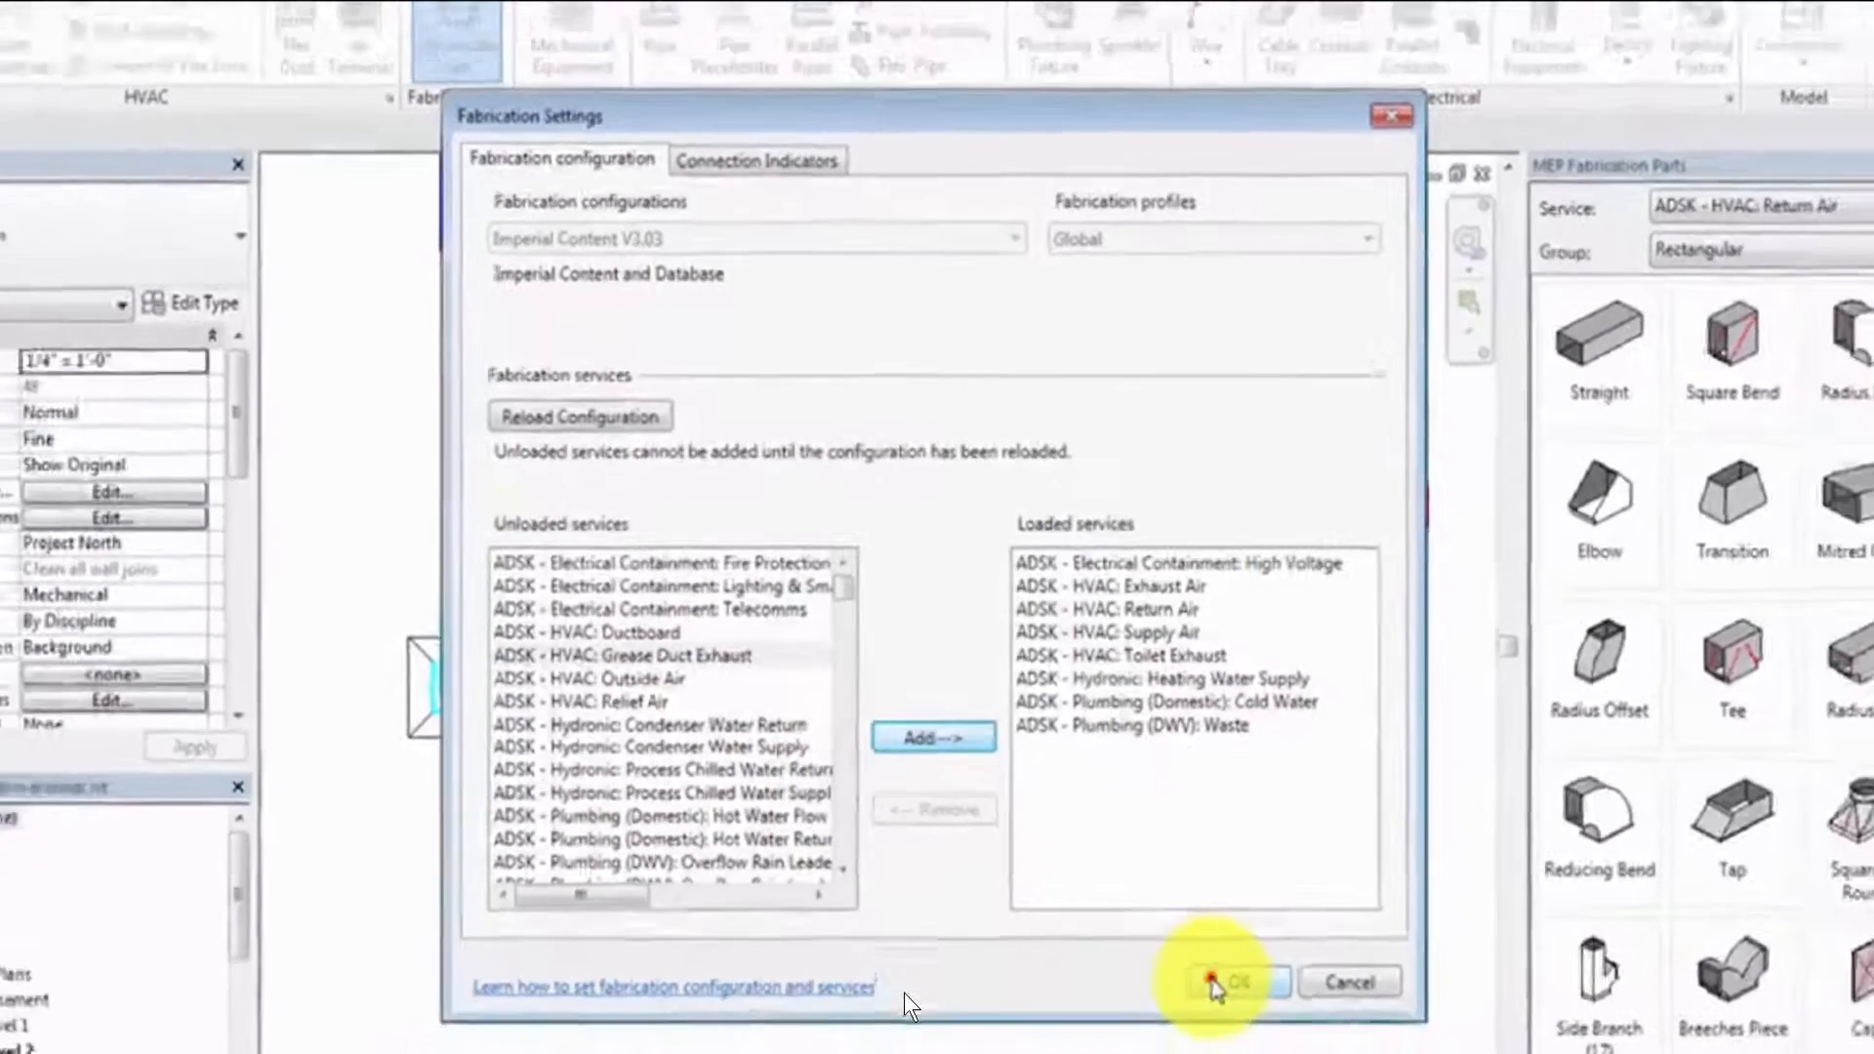
left_click(1219, 981)
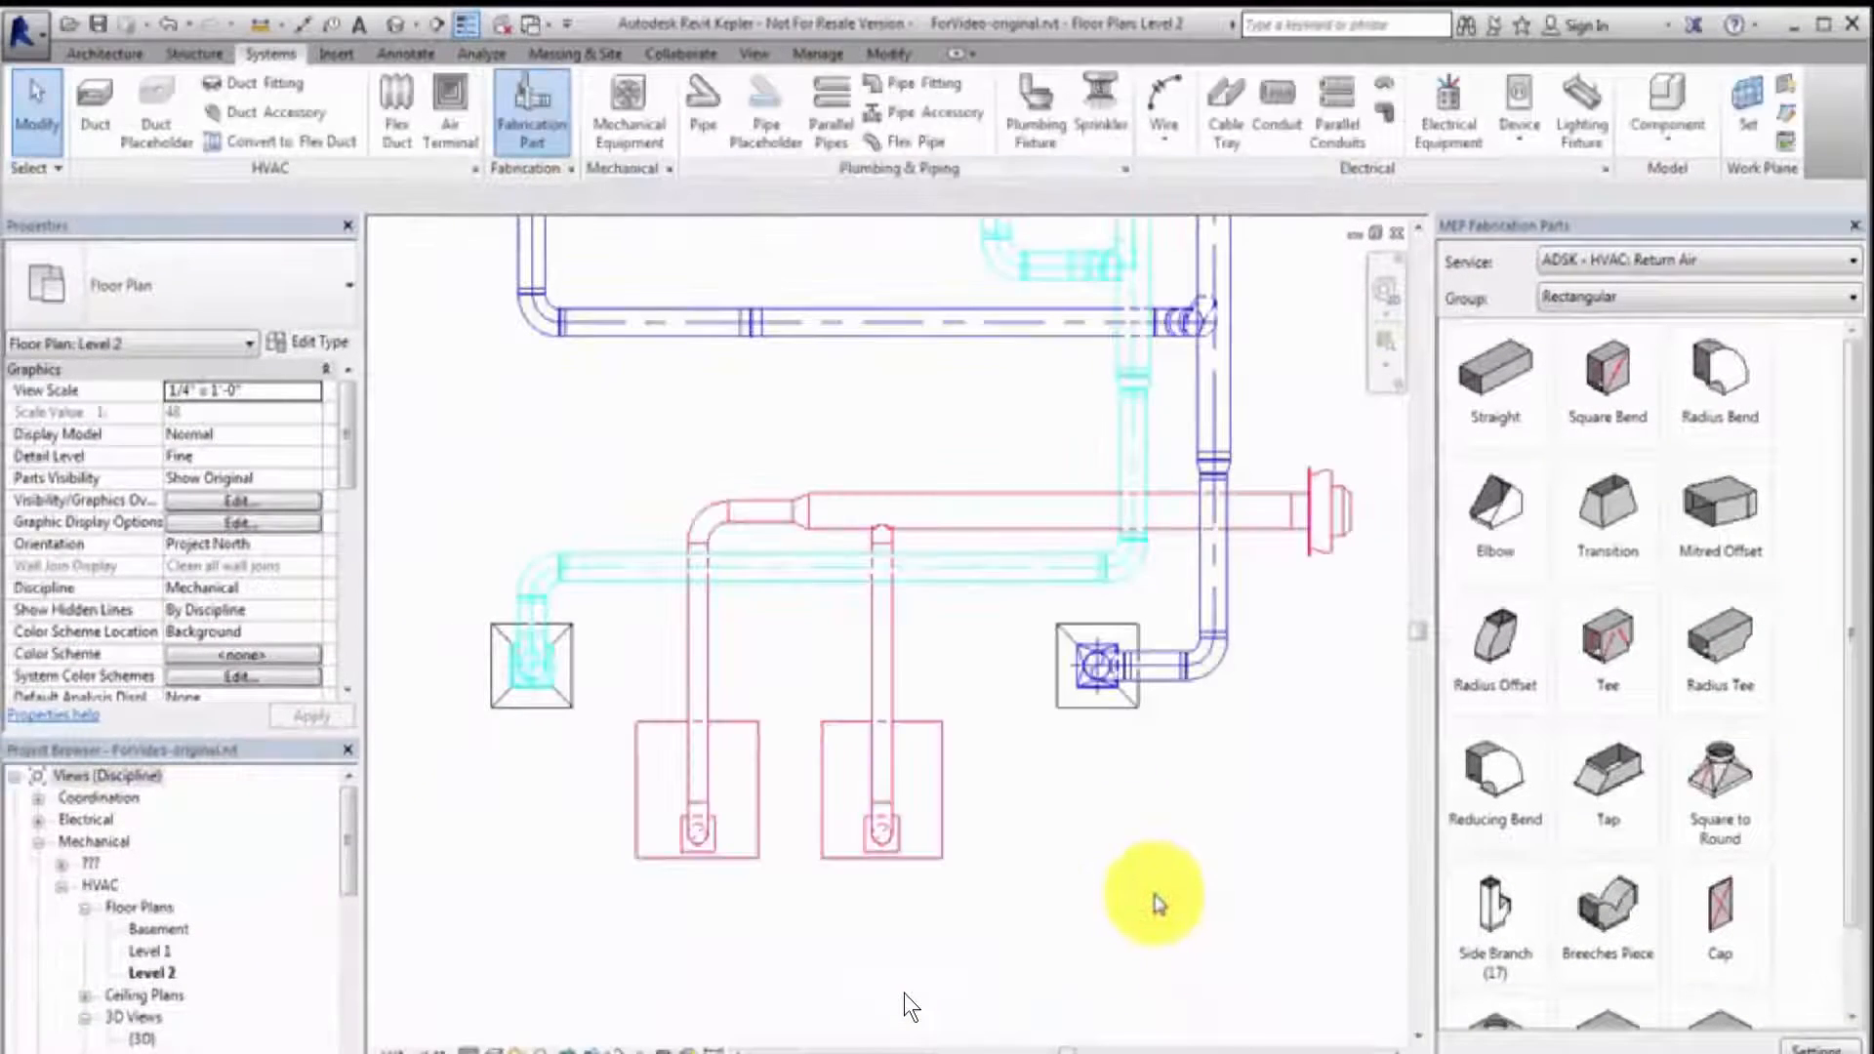
mouse_move(902, 651)
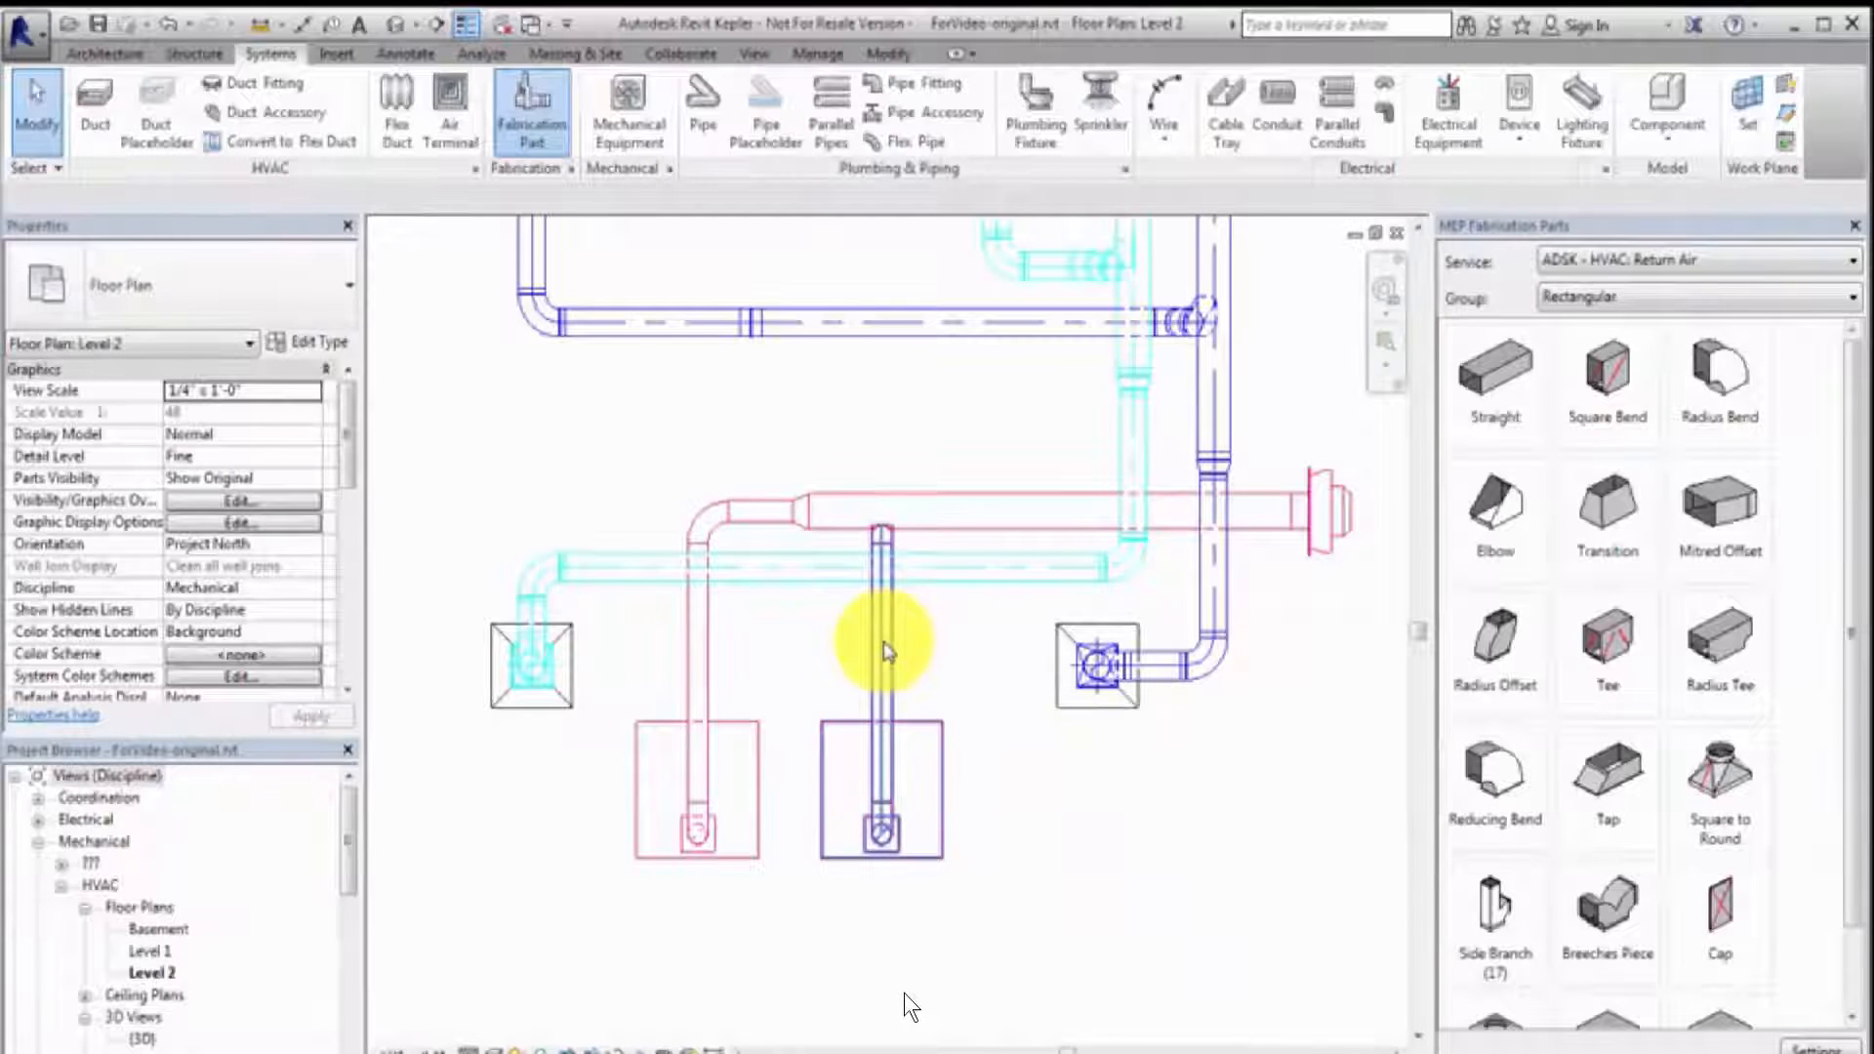
- Select the pink exhaust air duct run and start Design to Fabrication
left_click(884, 645)
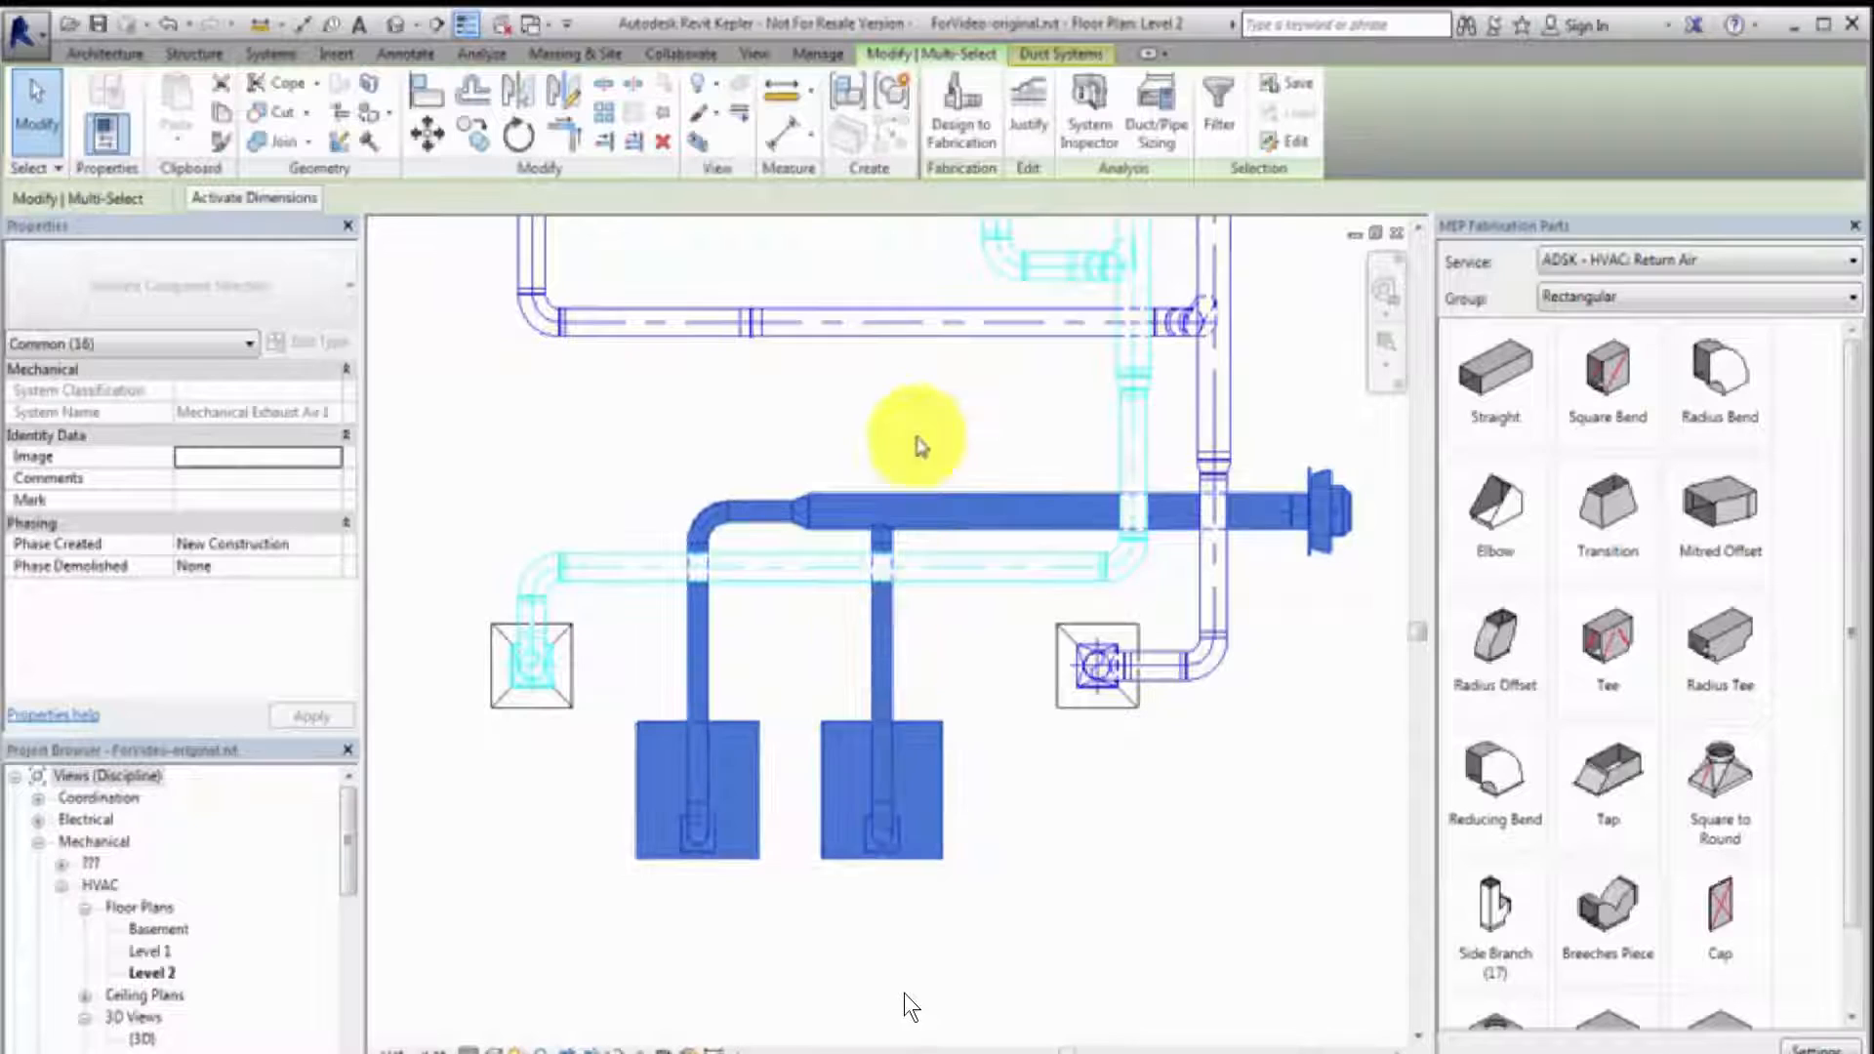
left_click(960, 105)
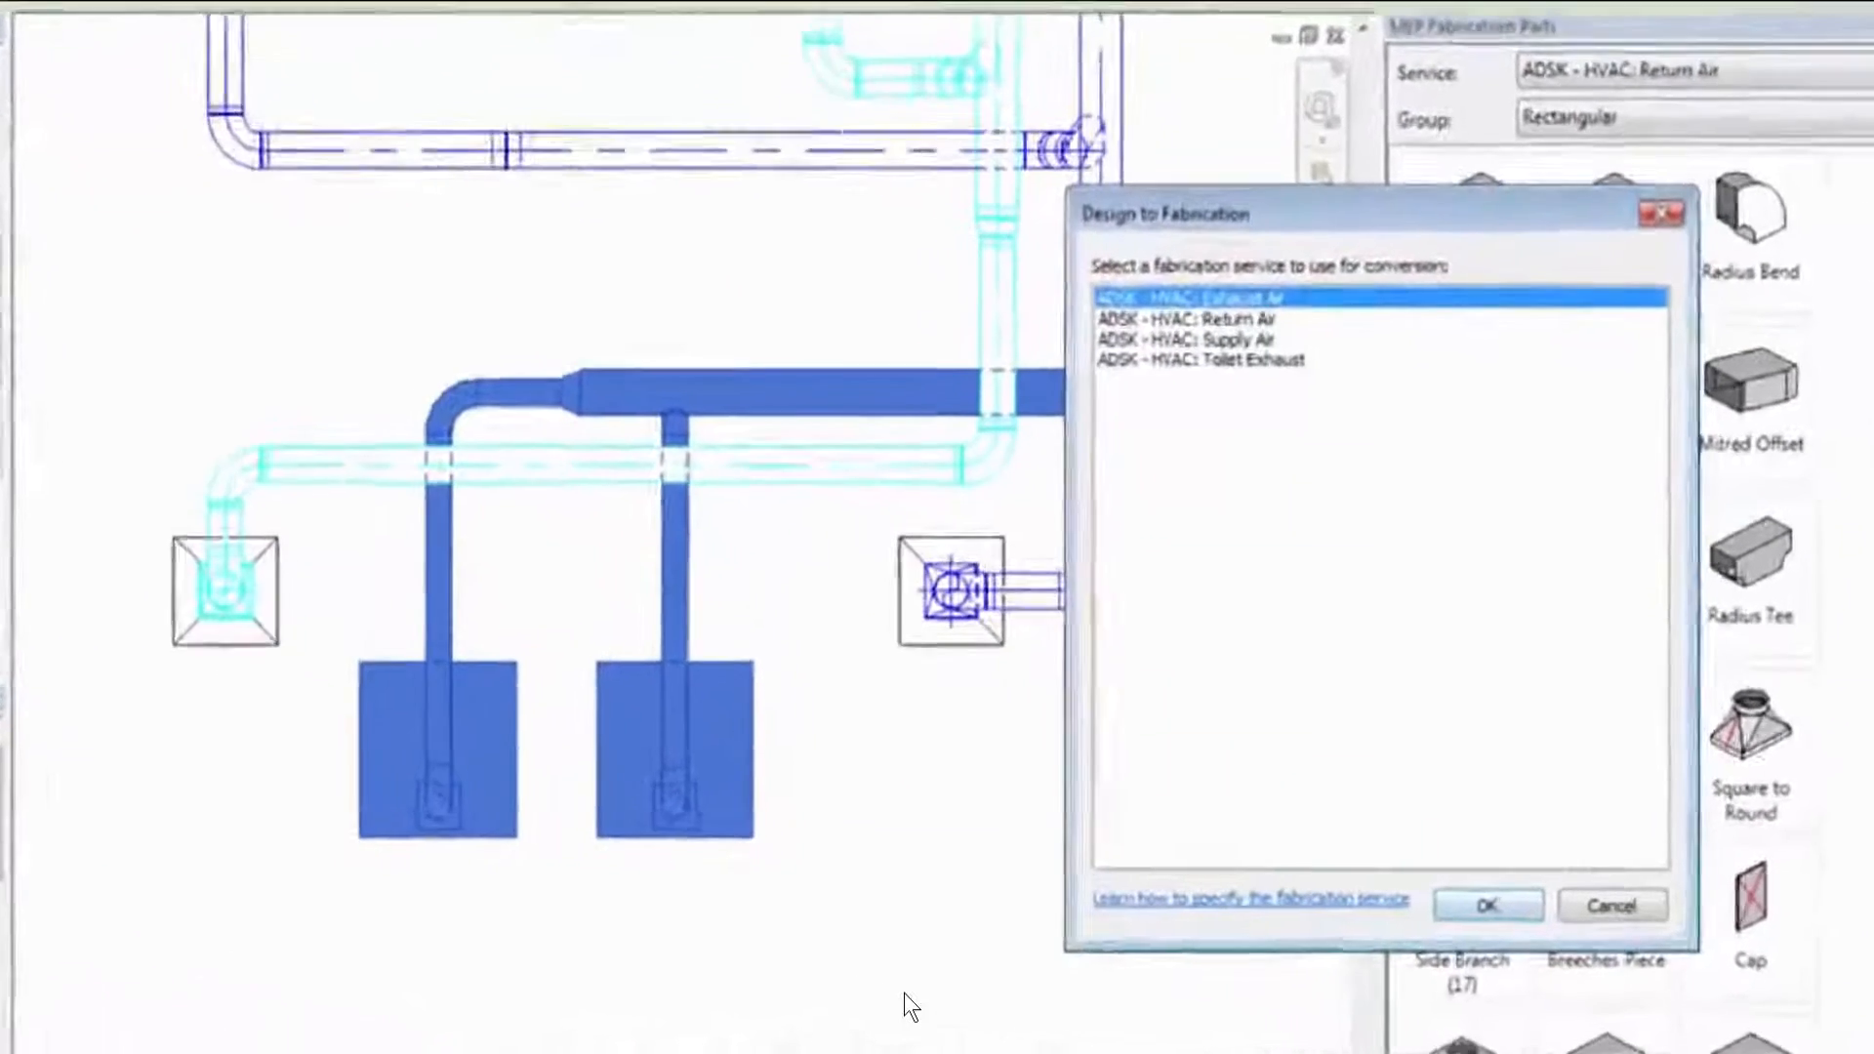
- Convert the run using the ADSK - HVAC: Exhaust Air service
left_click(1486, 905)
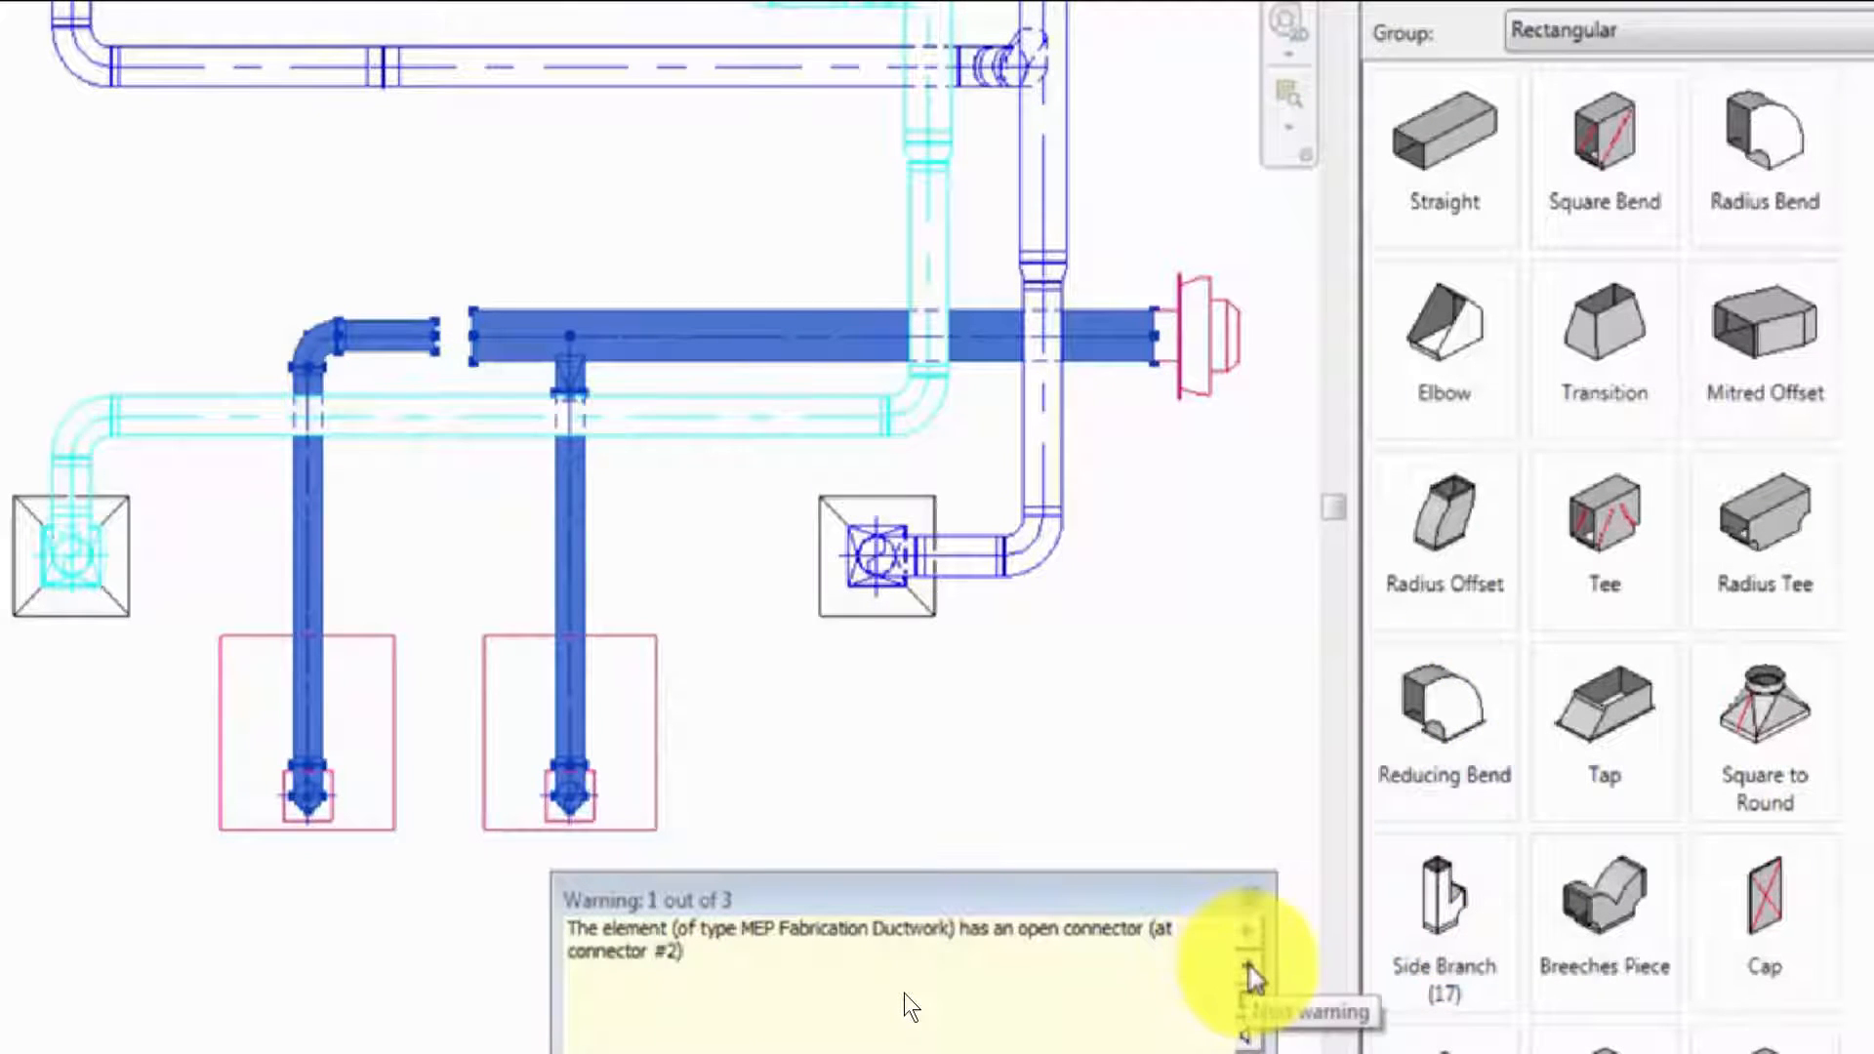
- Step through the open-connector warnings reported after conversion
left_click(1247, 962)
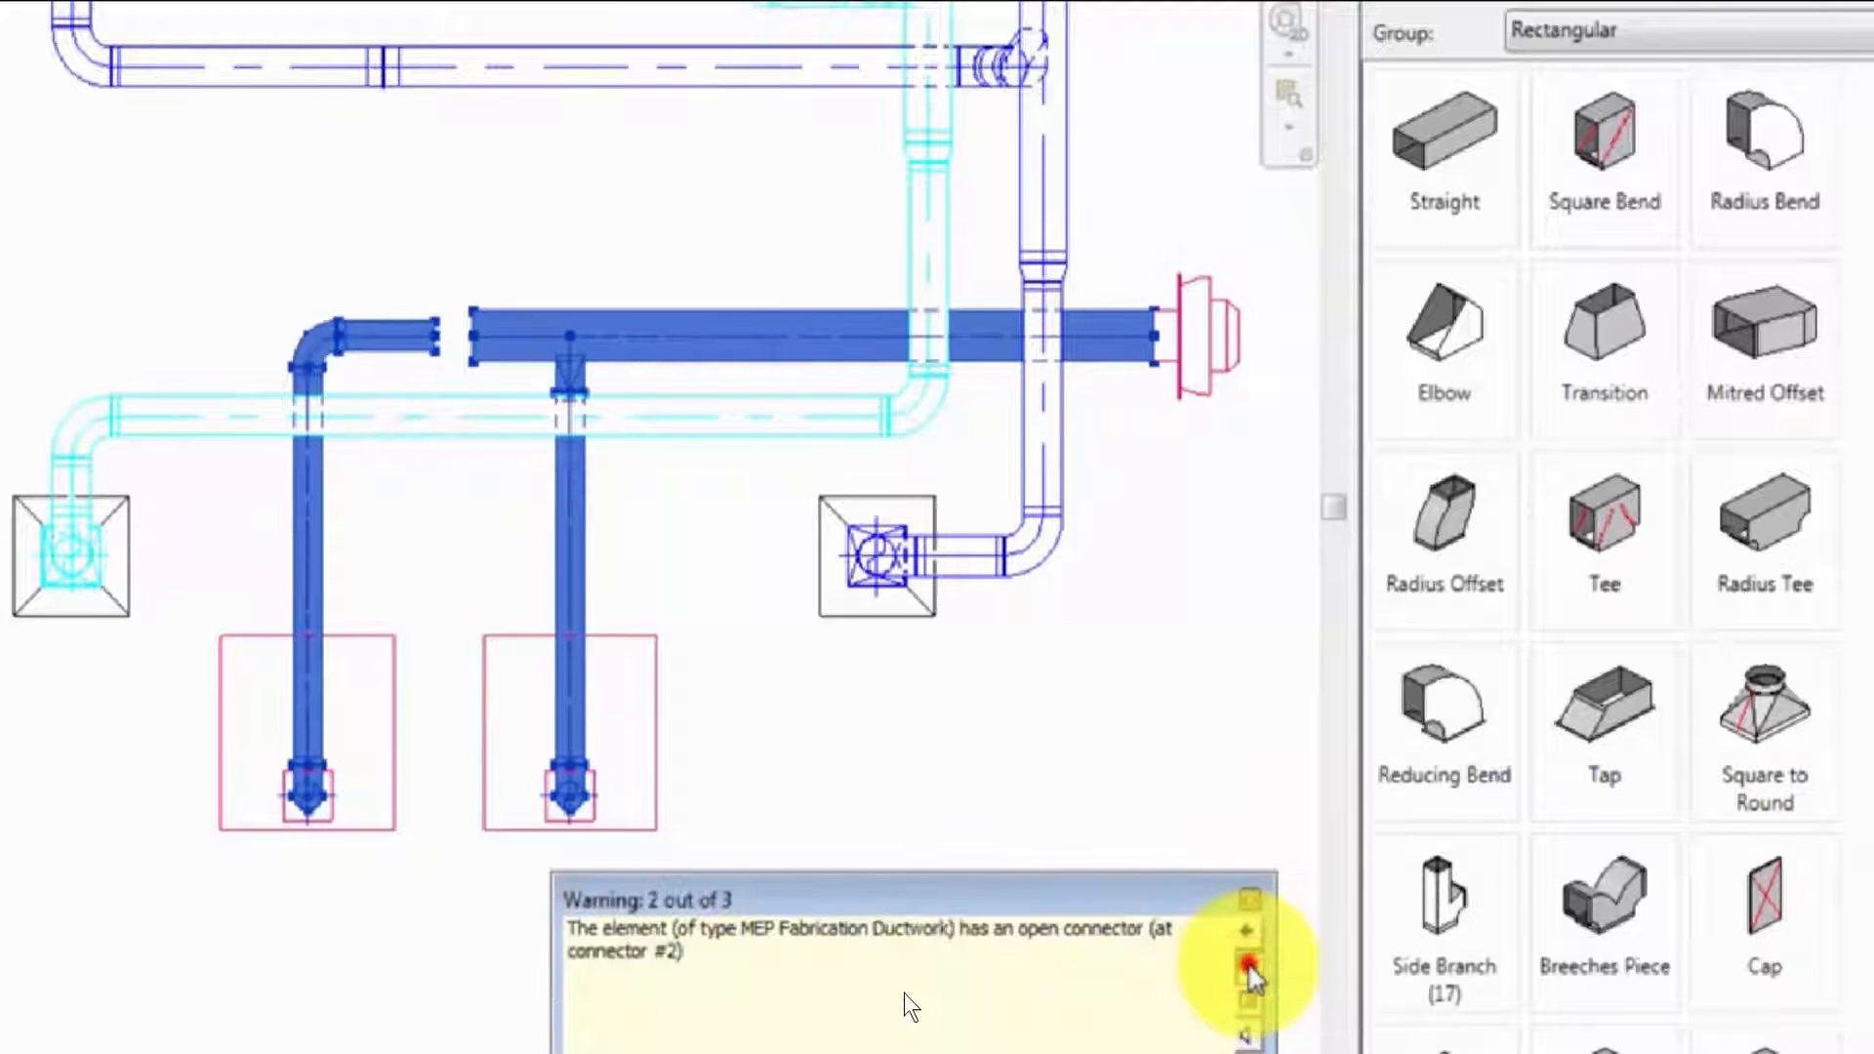
left_click(1248, 968)
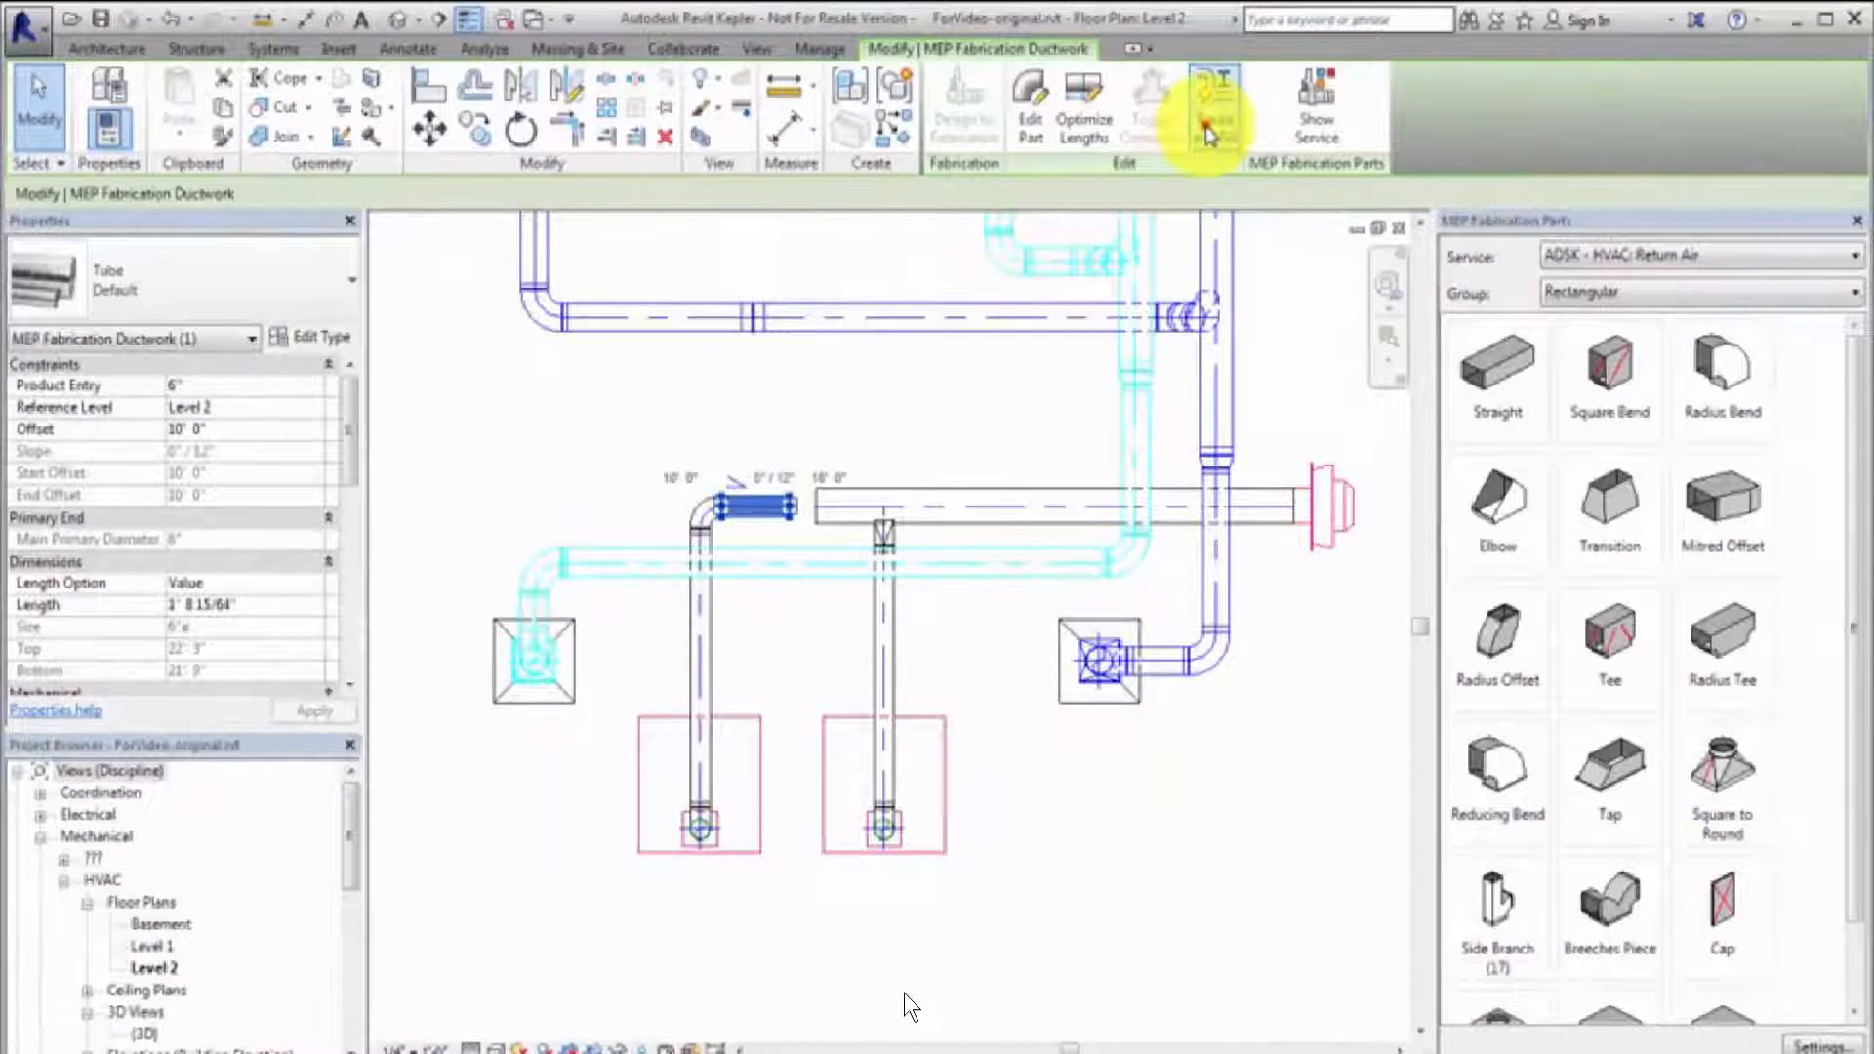
- Run Route and Fill between the two open duct ends at the gap
left_click(1210, 106)
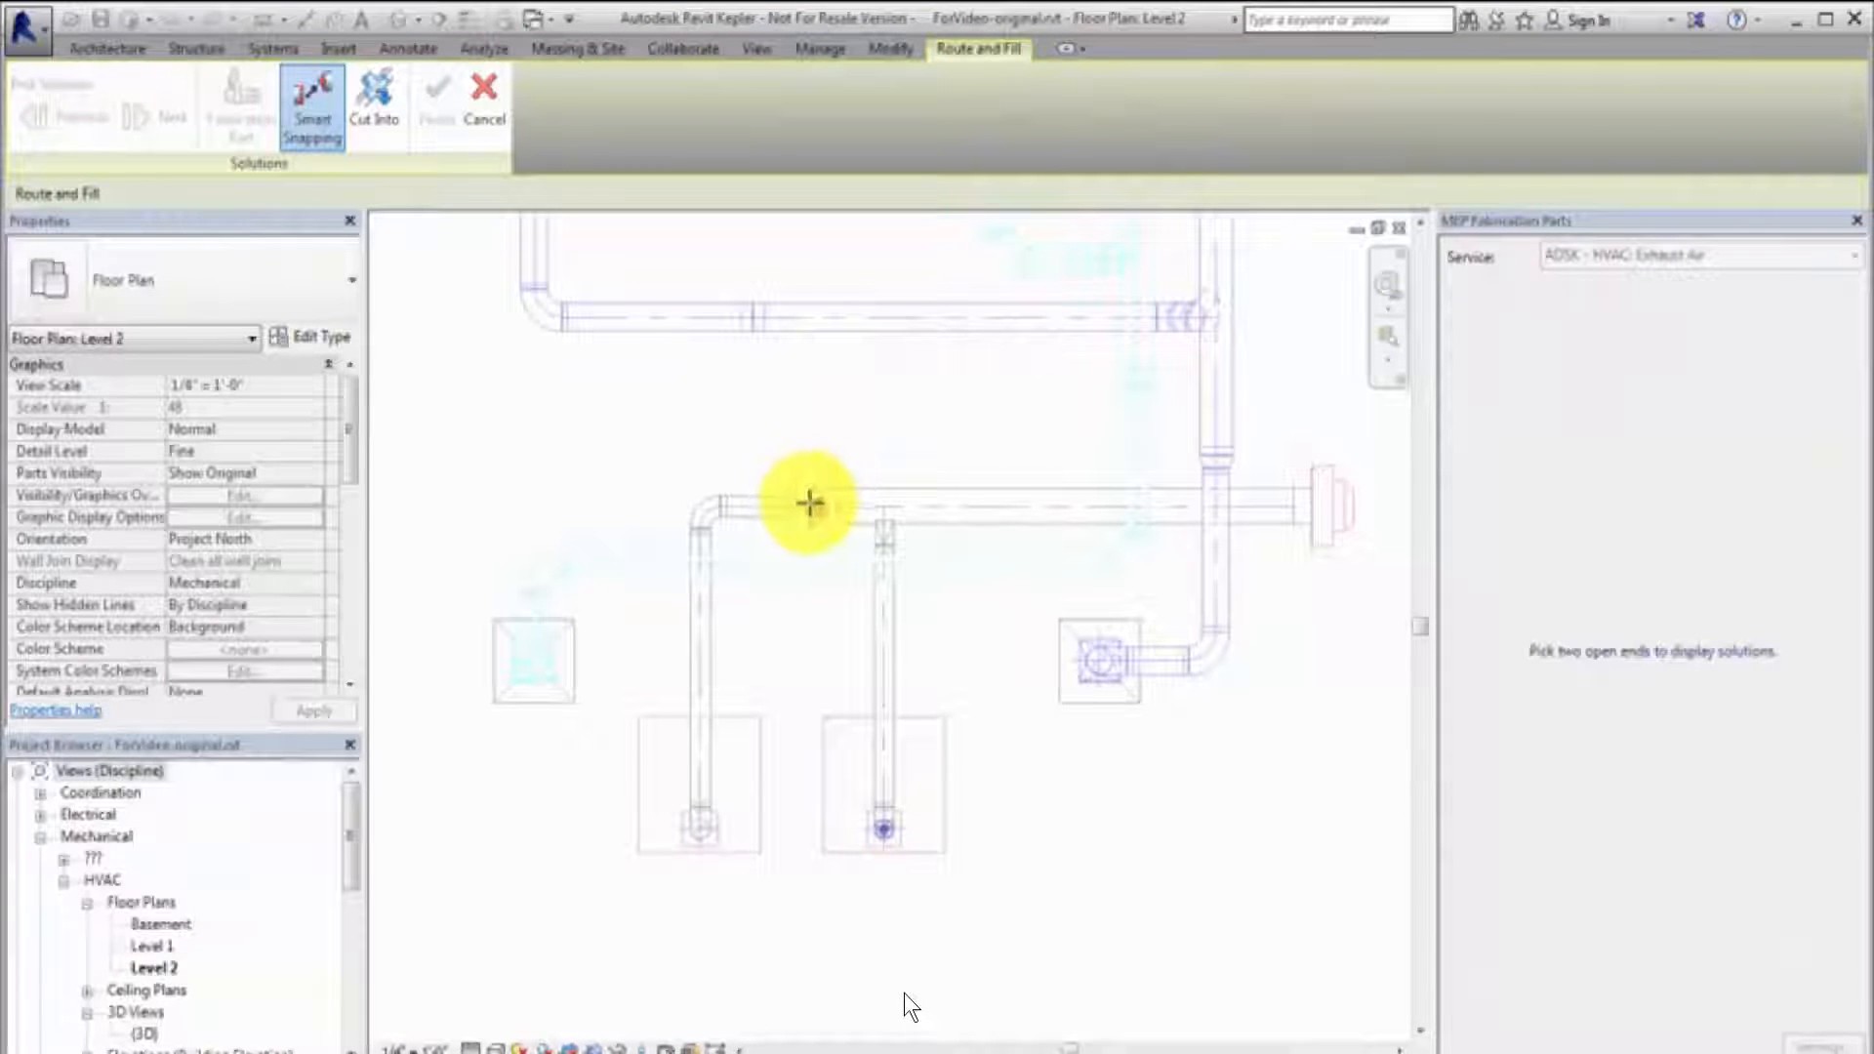
left_click(813, 505)
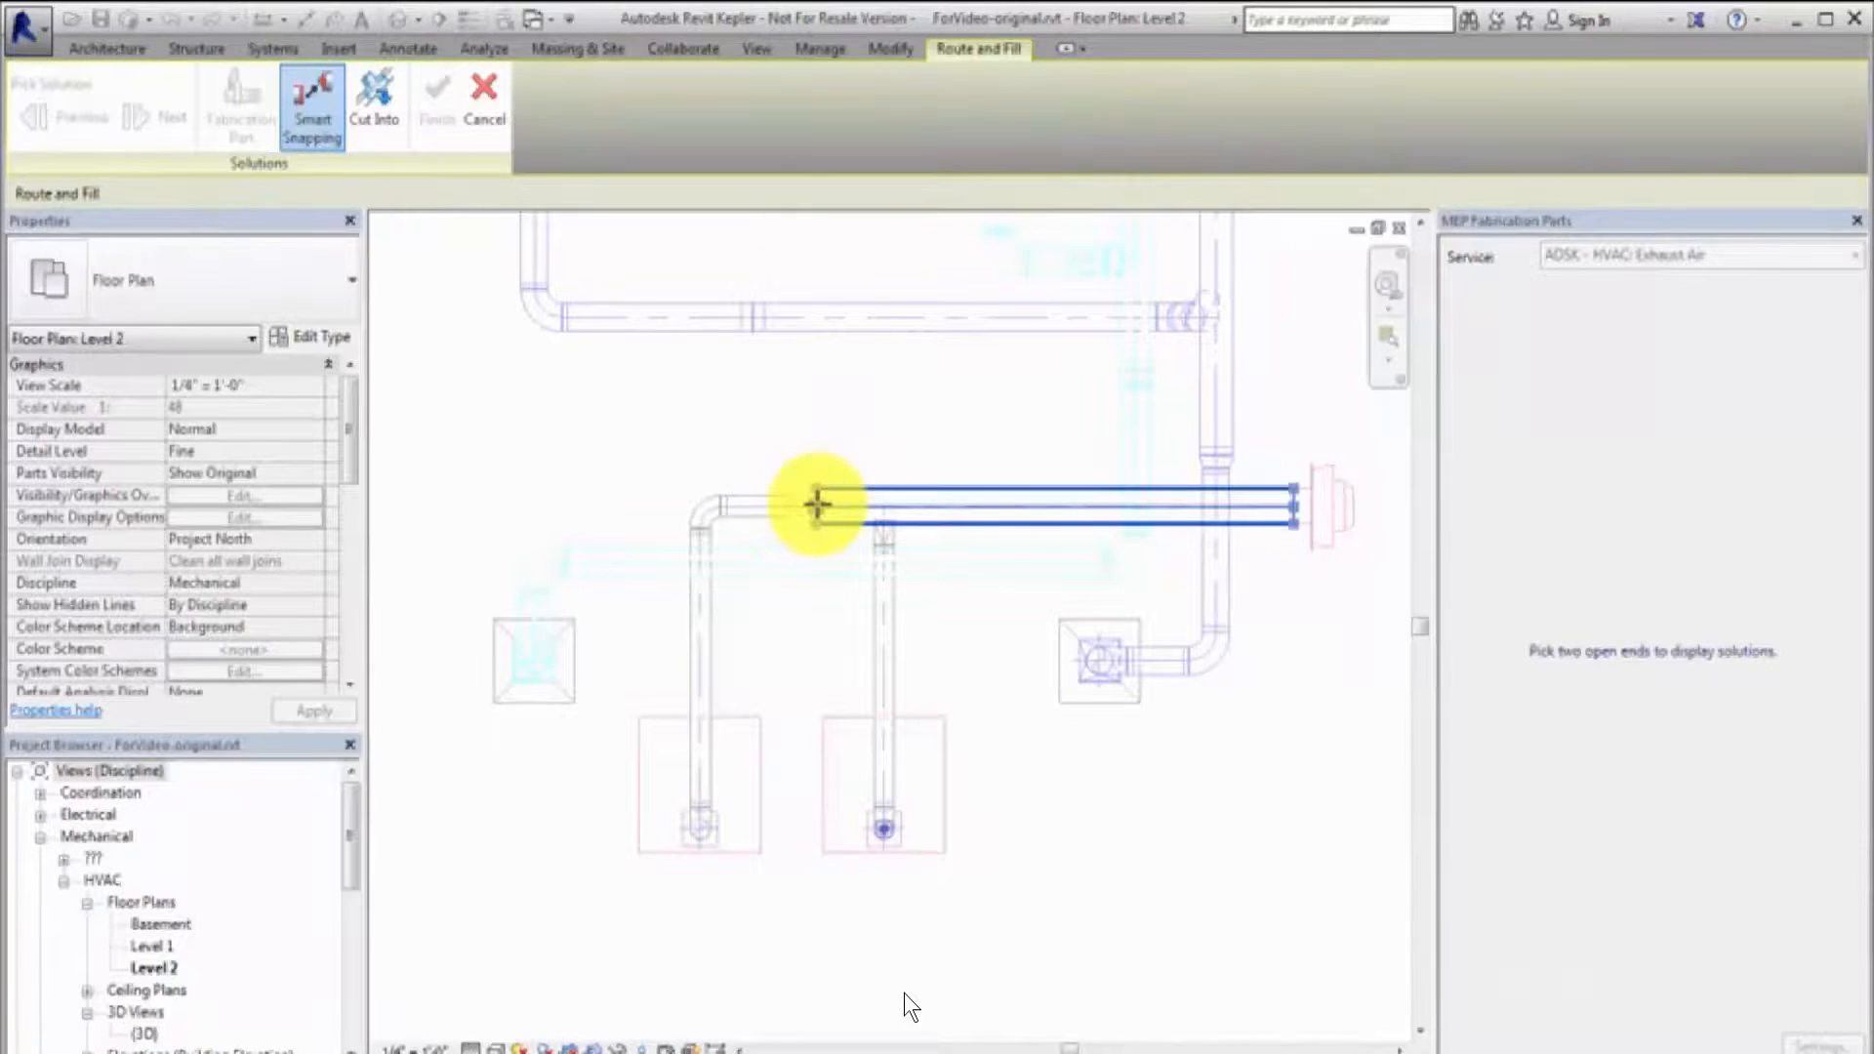
left_click(816, 504)
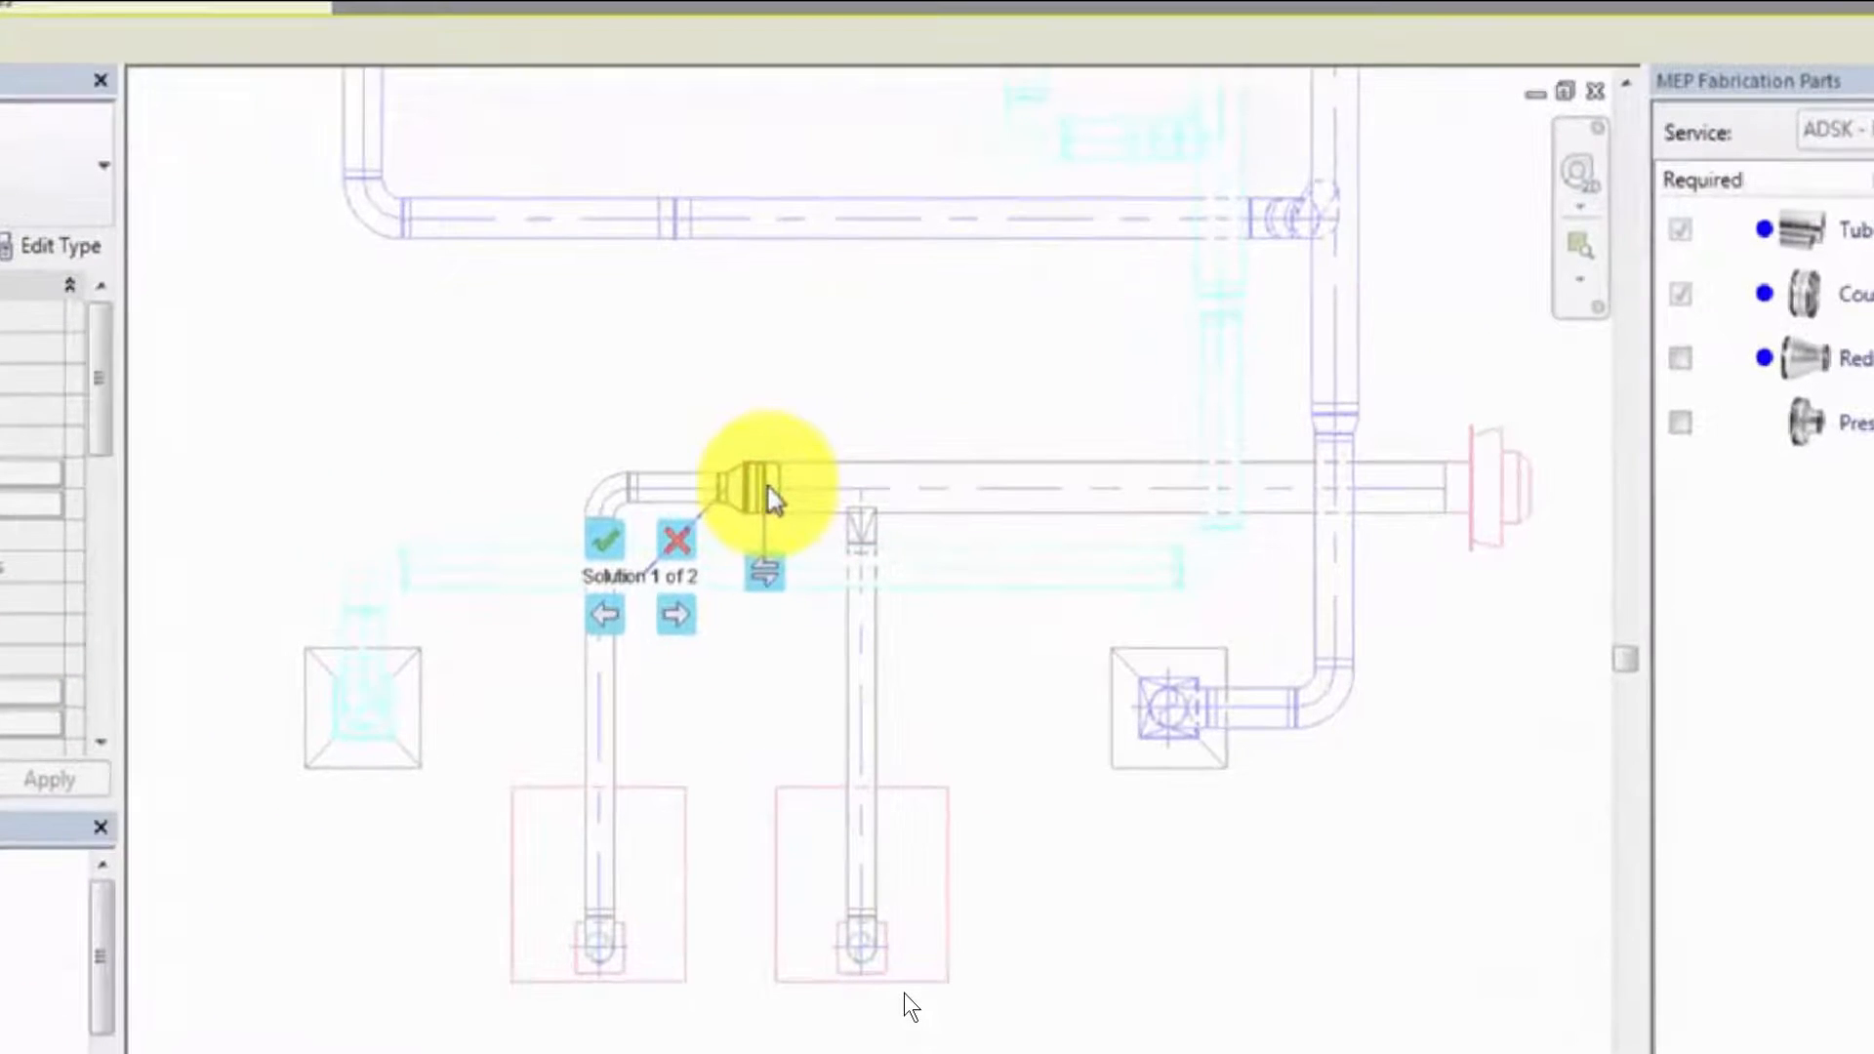